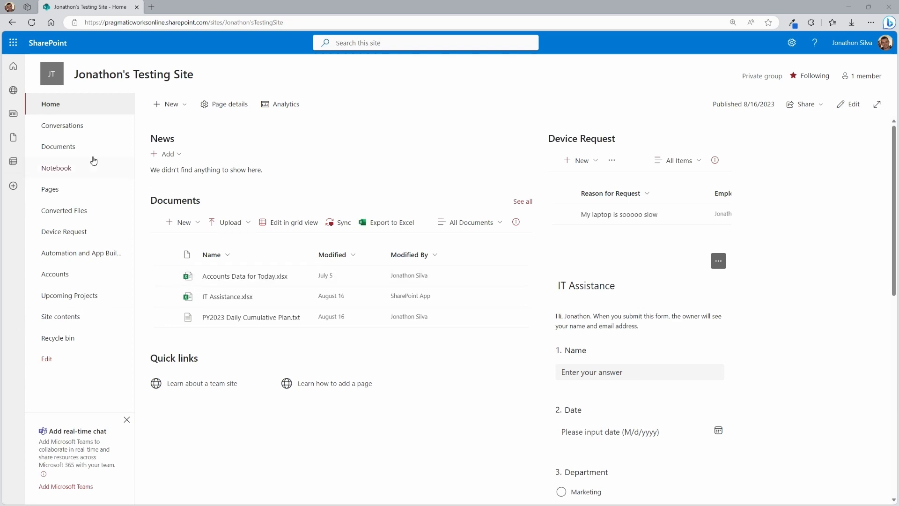
# Open the Documents library on Jonathon's Testing Site from the left navigation
pyautogui.click(58, 146)
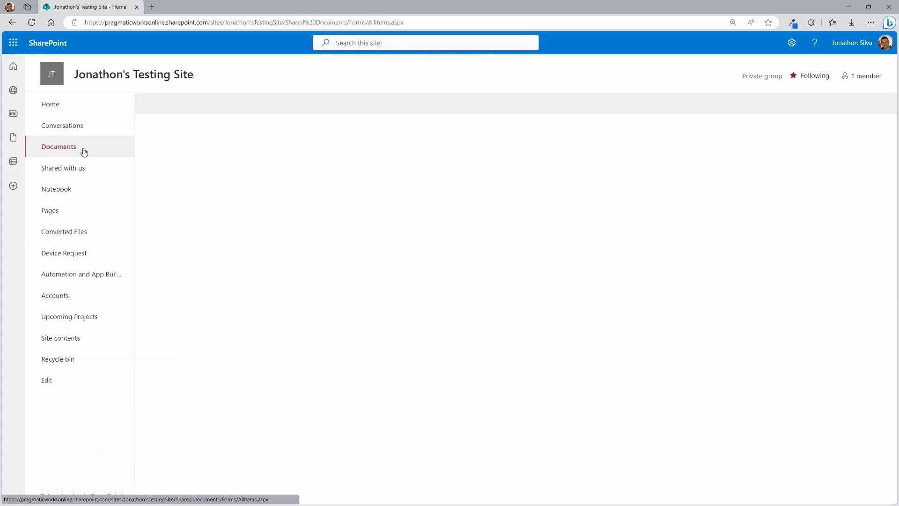
pyautogui.click(59, 146)
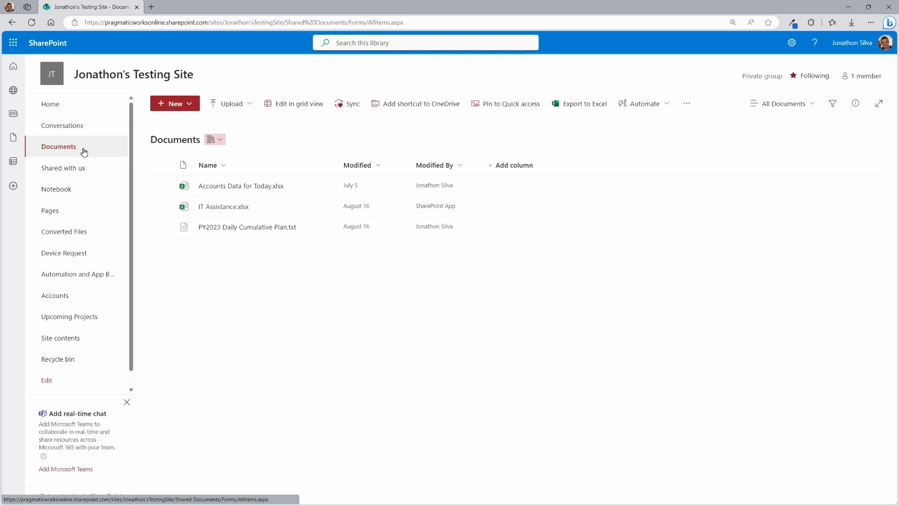
pyautogui.moveTo(116, 159)
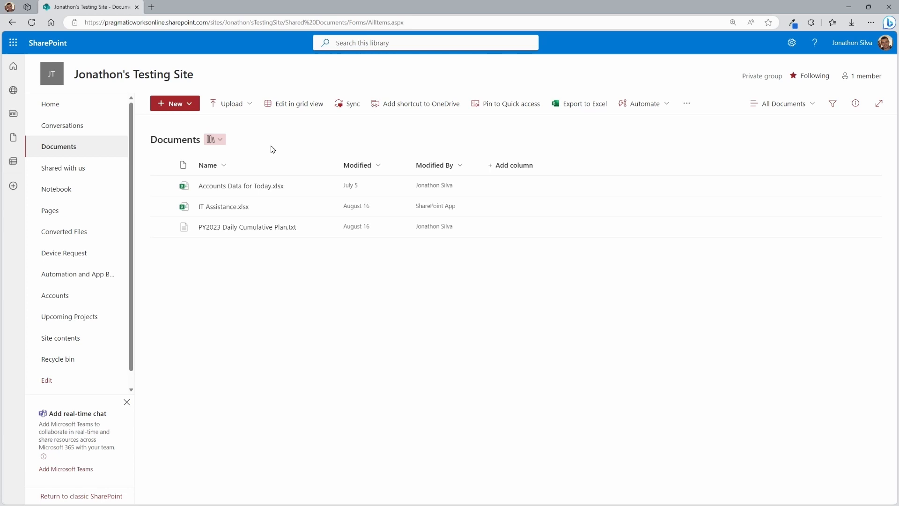
pyautogui.moveTo(676, 125)
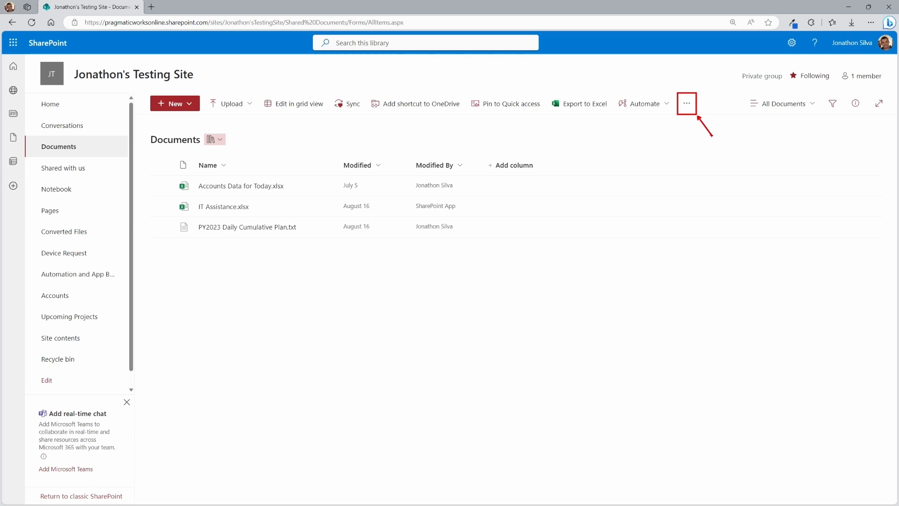
# Start an 'Alert me' alert on the Documents library and select its Alert Title box
pyautogui.click(686, 103)
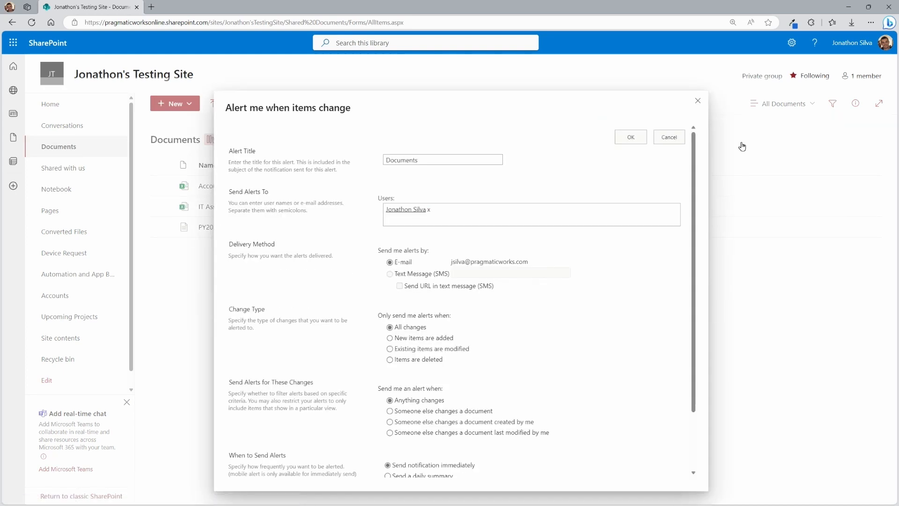
pyautogui.click(629, 136)
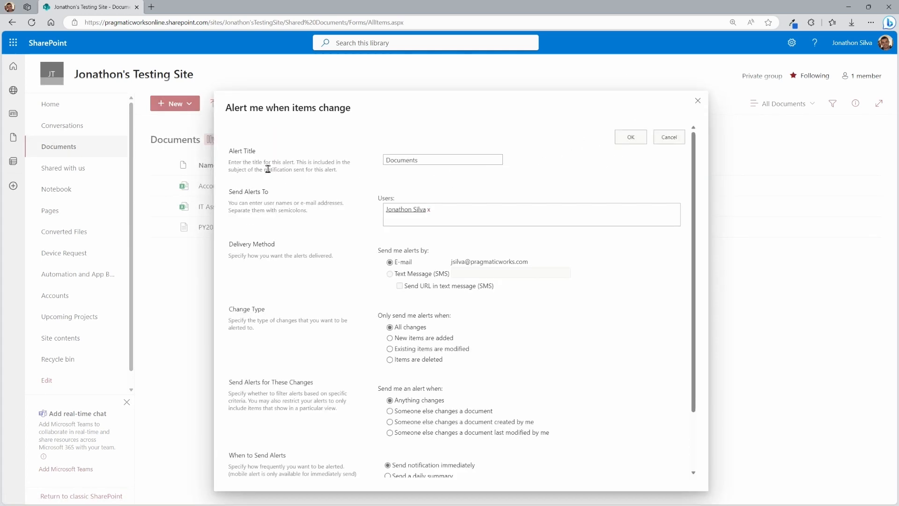
pyautogui.moveTo(326, 166)
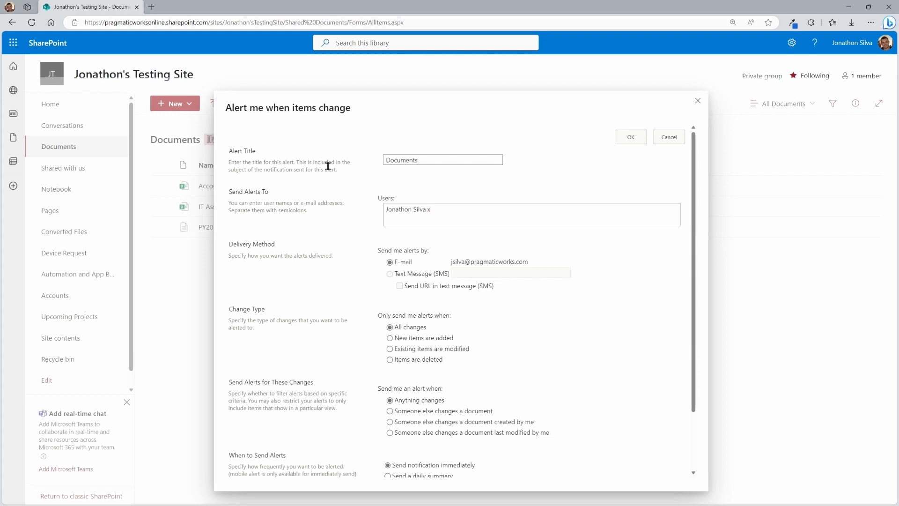
pyautogui.moveTo(434, 159)
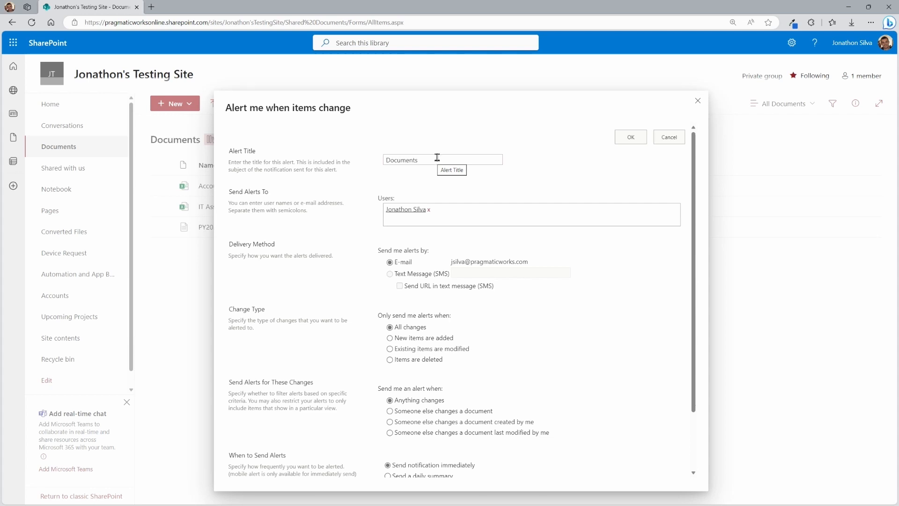
pyautogui.click(442, 159)
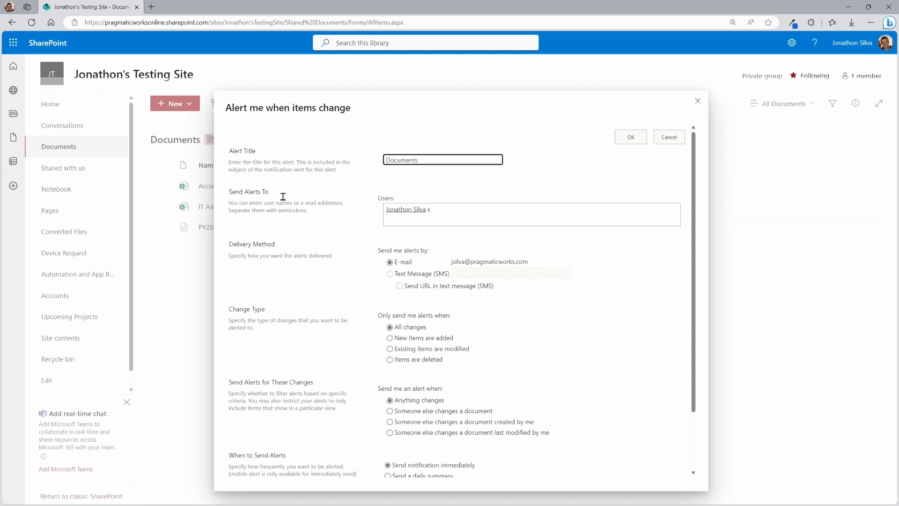
pyautogui.moveTo(275, 233)
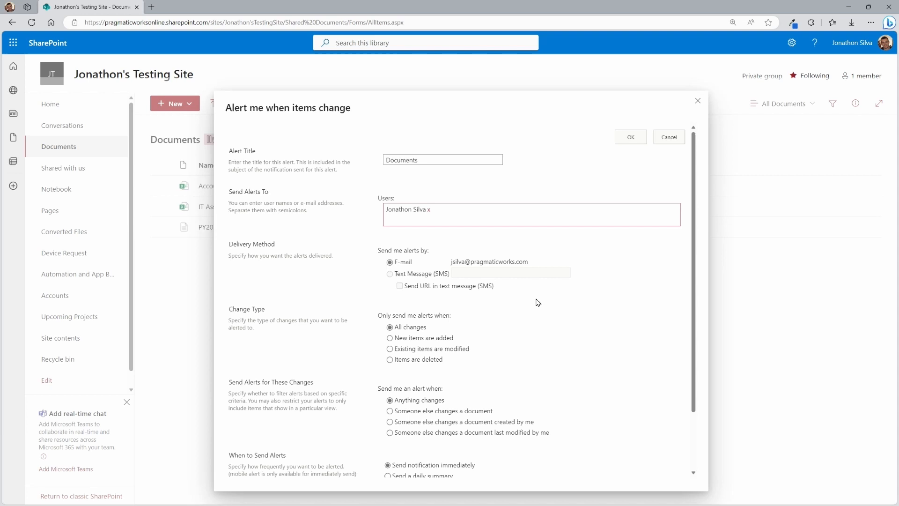
pyautogui.write('training')
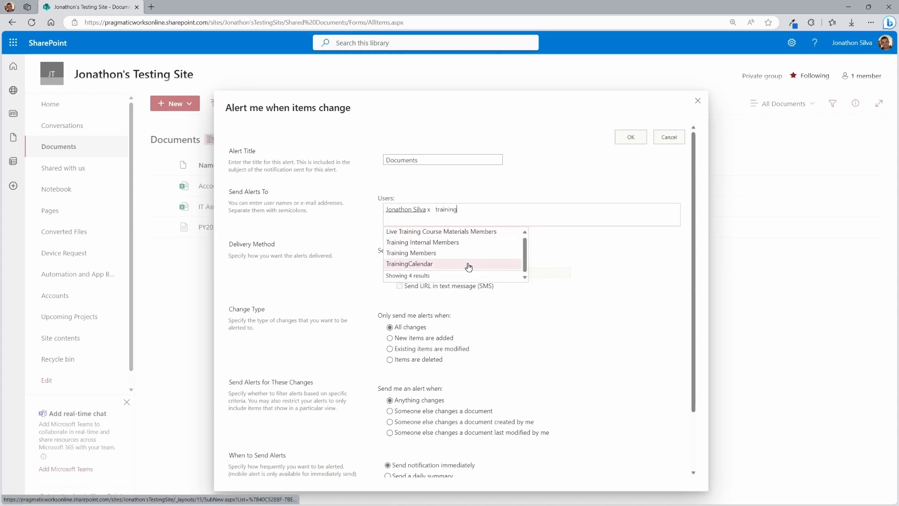
pyautogui.scroll(-3)
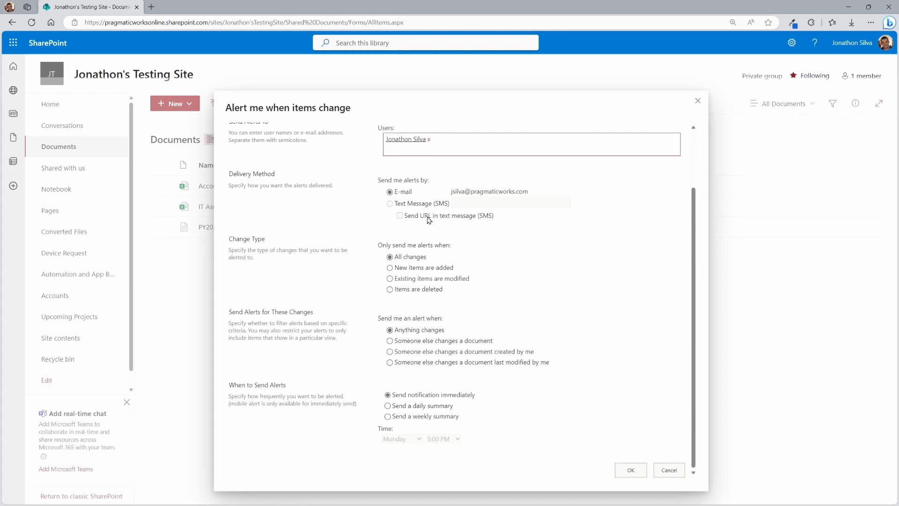
pyautogui.moveTo(429, 222)
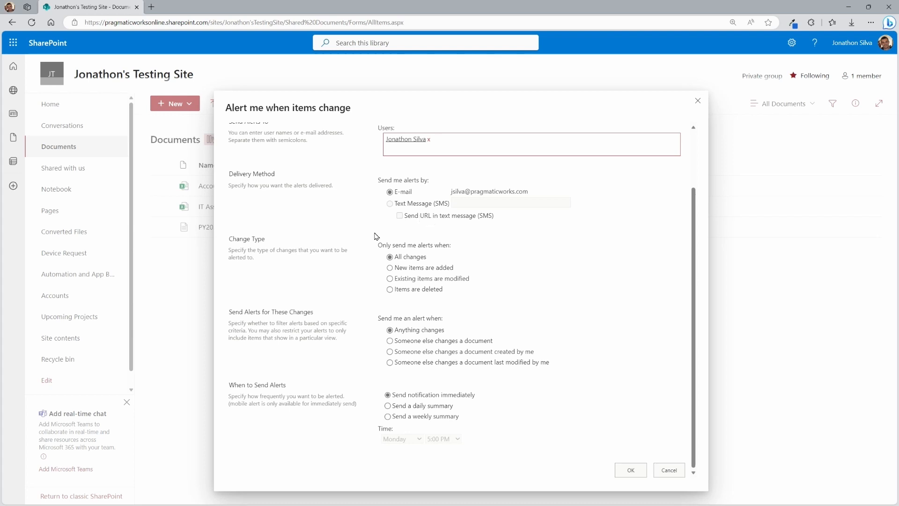
pyautogui.moveTo(500, 213)
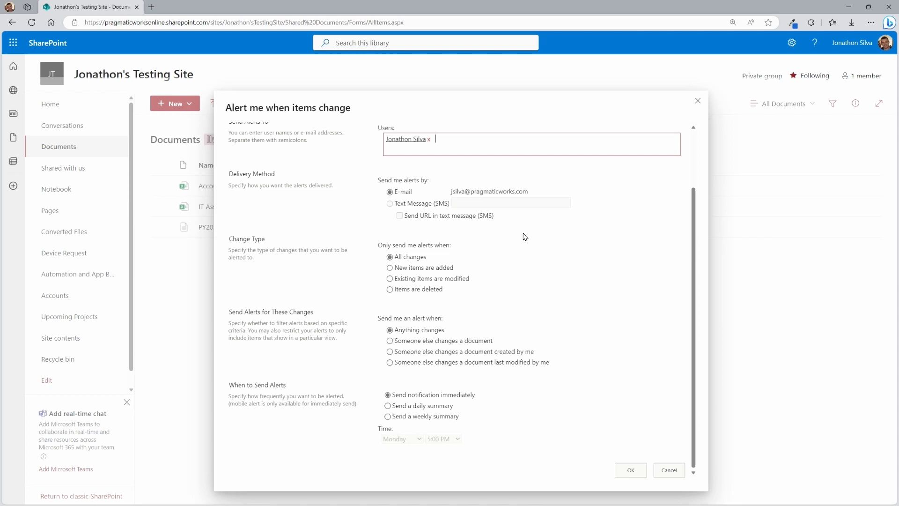
pyautogui.moveTo(288, 262)
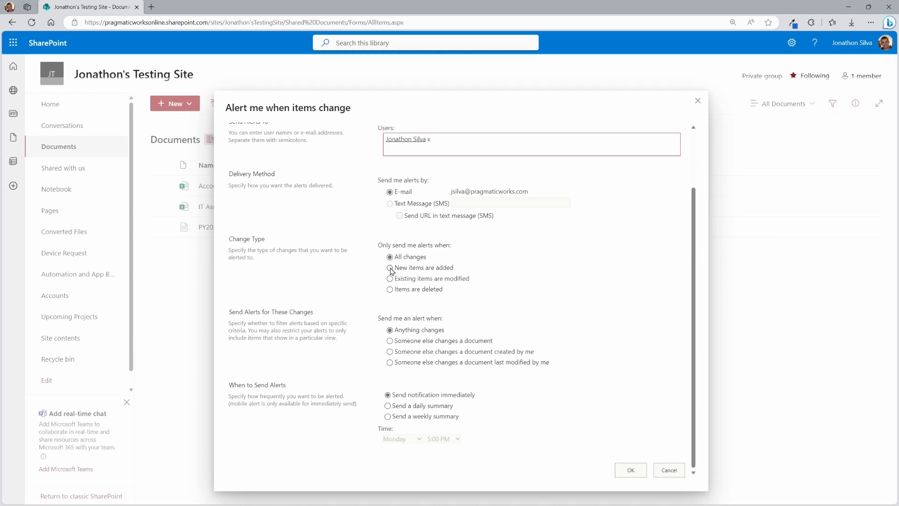
# Limit the Documents alert to when new items are added
pyautogui.click(390, 268)
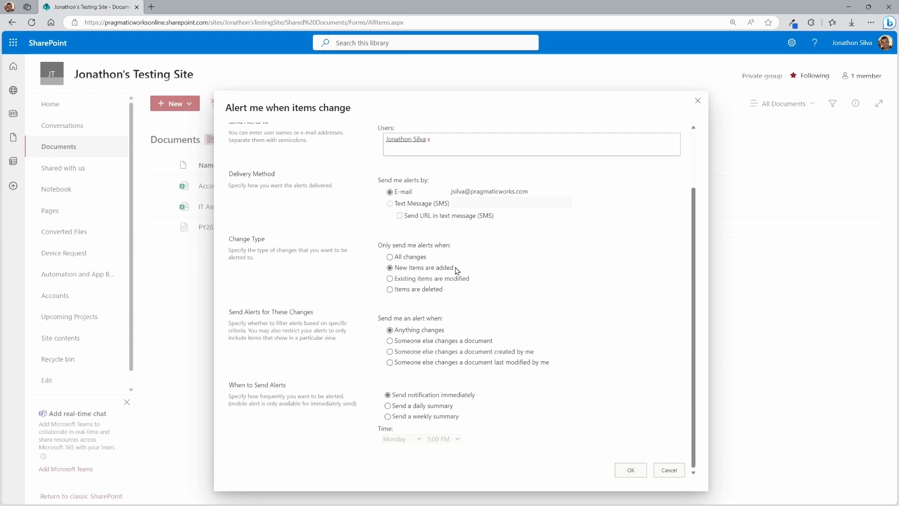
pyautogui.moveTo(229, 314)
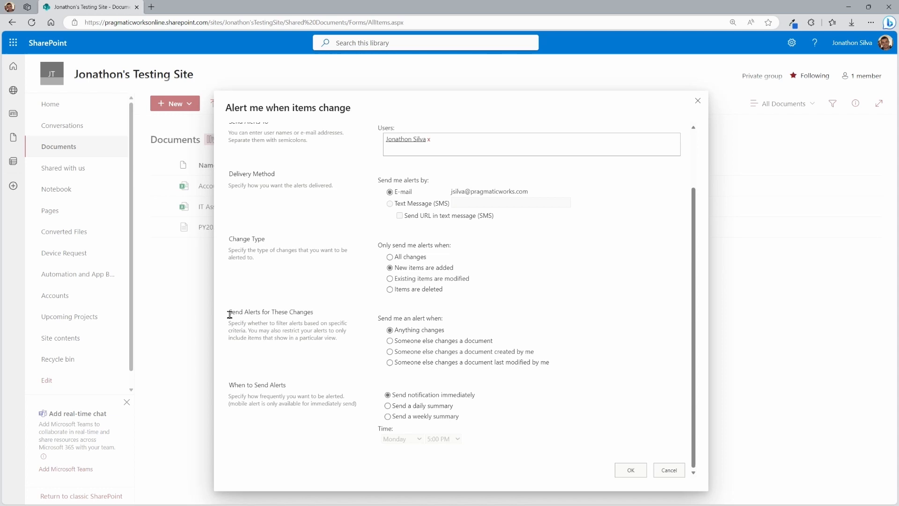
pyautogui.moveTo(502, 326)
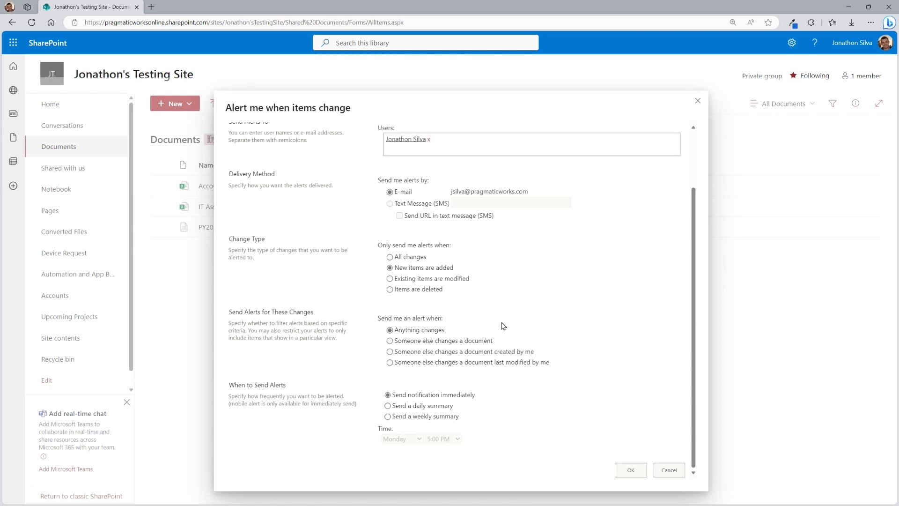
pyautogui.moveTo(461, 402)
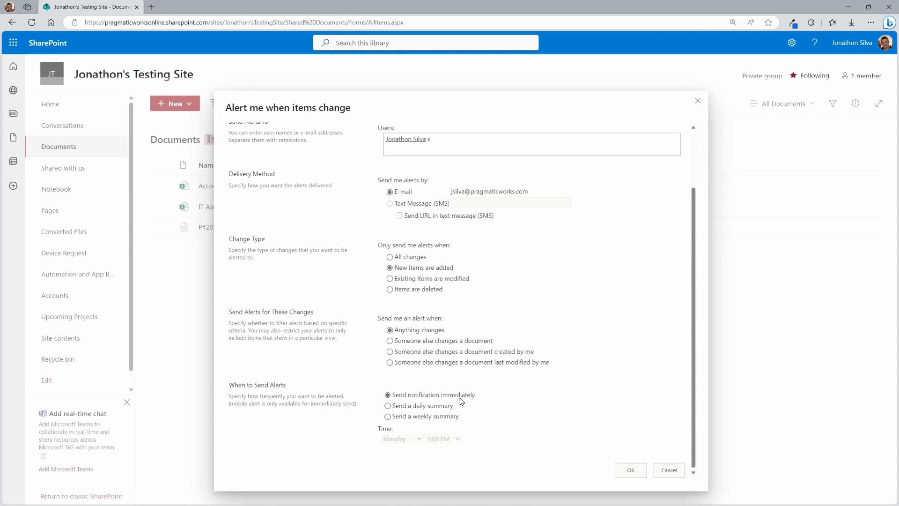
pyautogui.moveTo(436, 274)
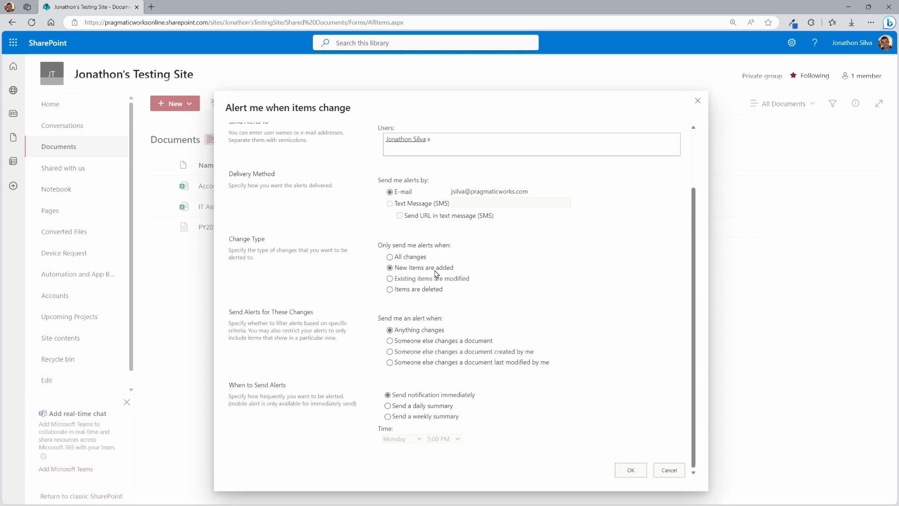
pyautogui.moveTo(519, 335)
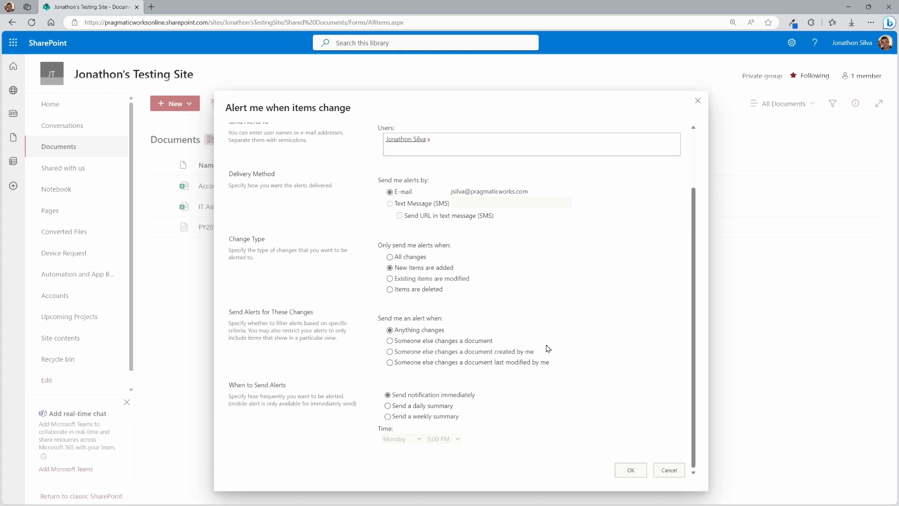
pyautogui.moveTo(414, 339)
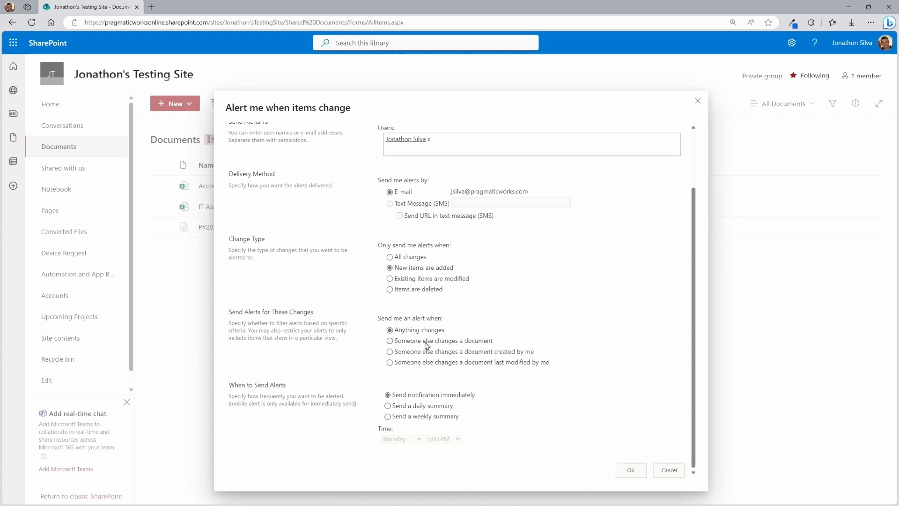
pyautogui.moveTo(606, 360)
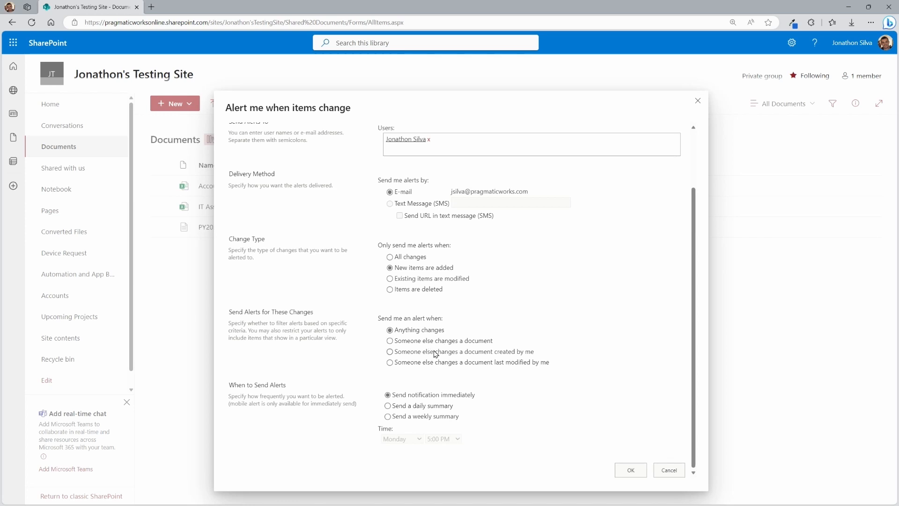
pyautogui.moveTo(470, 368)
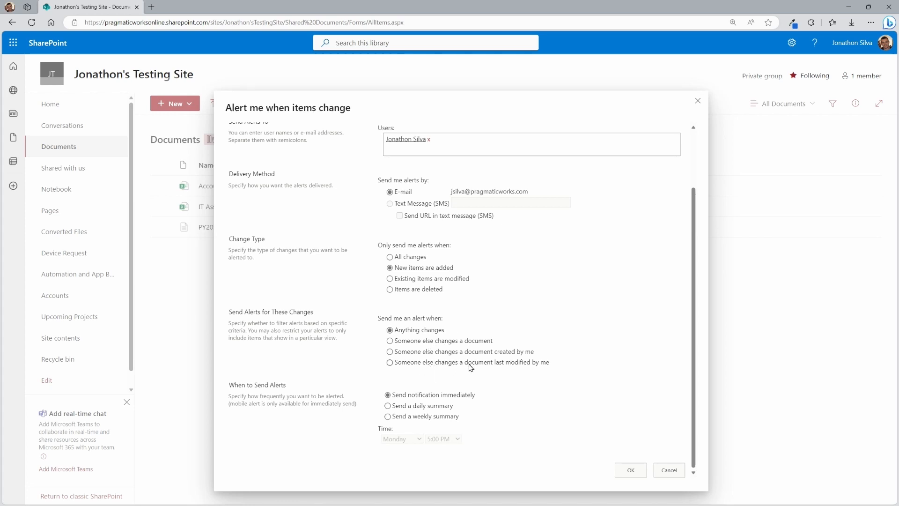
pyautogui.moveTo(543, 371)
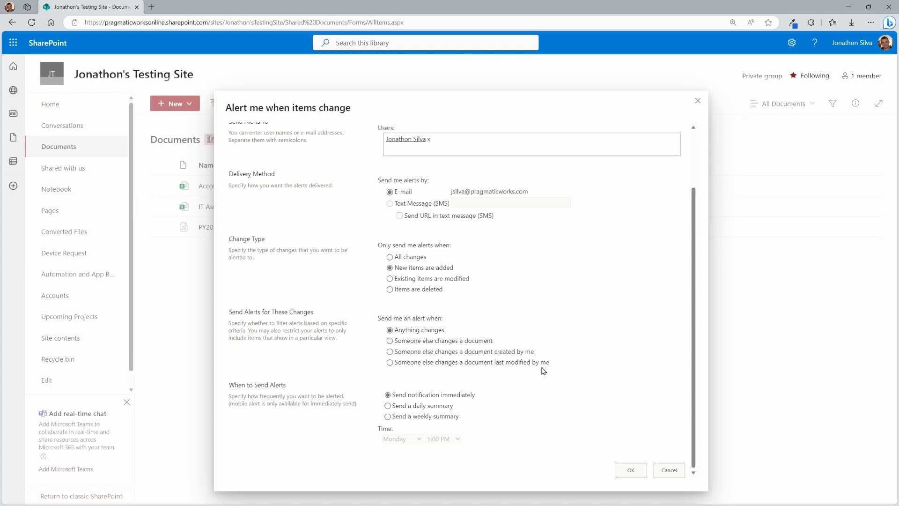
pyautogui.moveTo(543, 344)
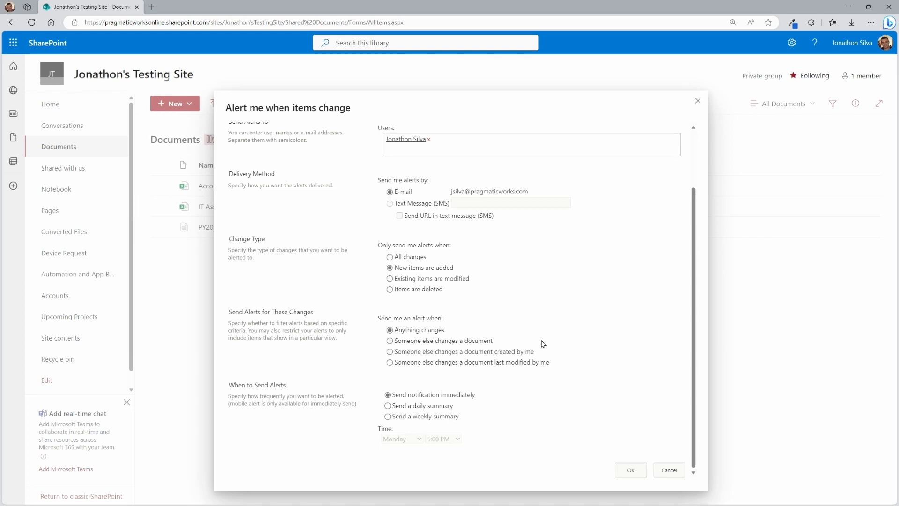
pyautogui.moveTo(561, 364)
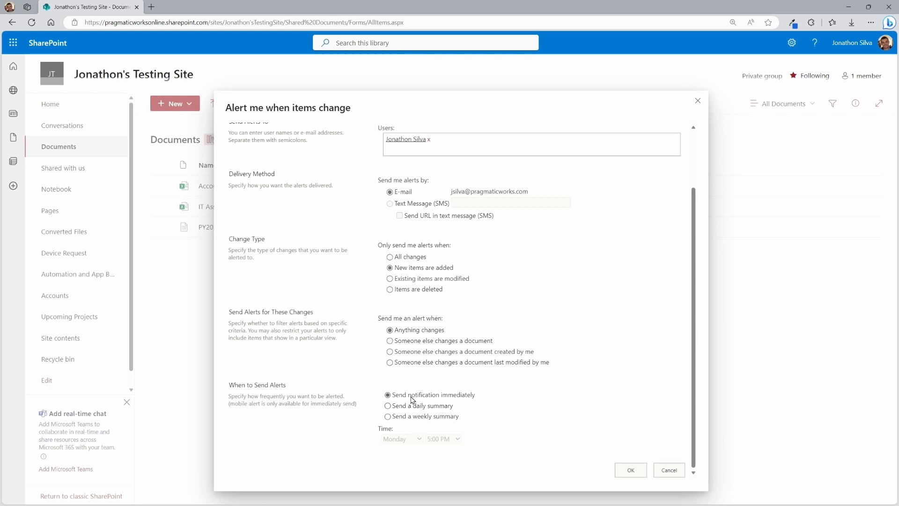
pyautogui.moveTo(479, 400)
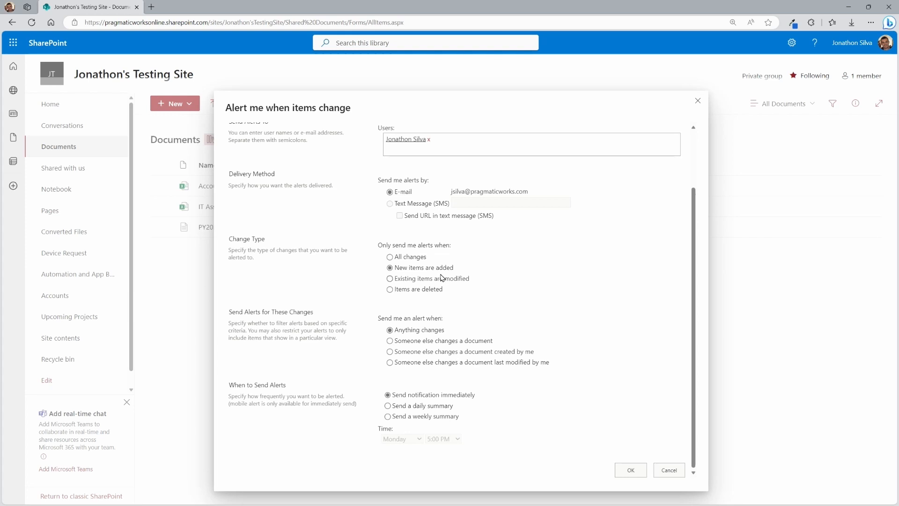
pyautogui.moveTo(453, 417)
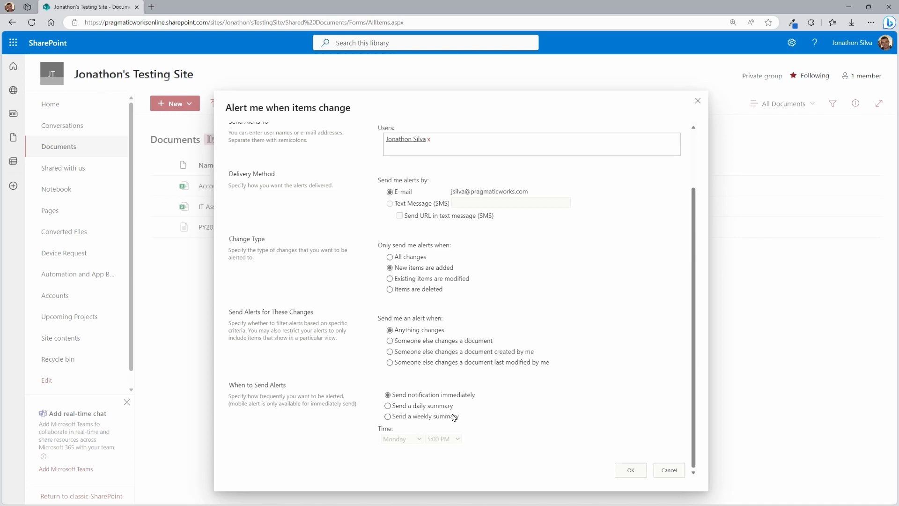
# Set the summary schedule to Thursday at 4:00 PM, keeping immediate notifications selected
pyautogui.click(388, 416)
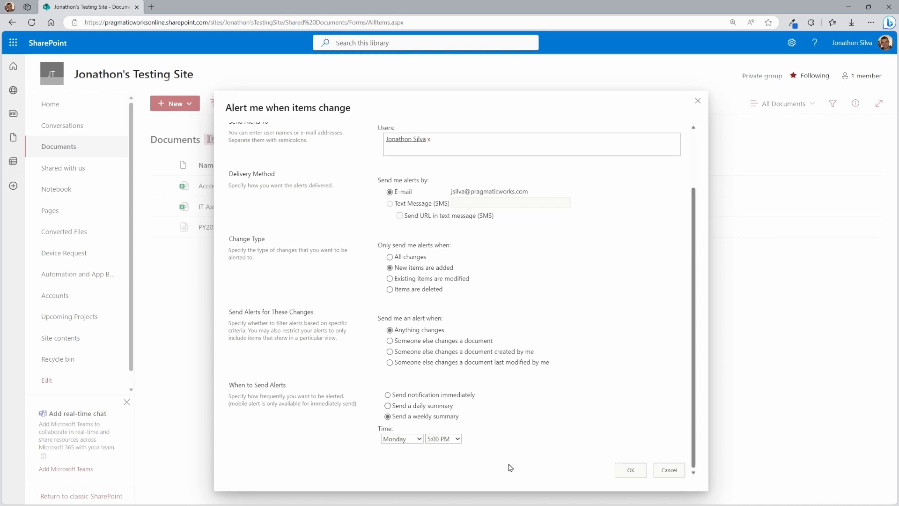
pyautogui.click(387, 405)
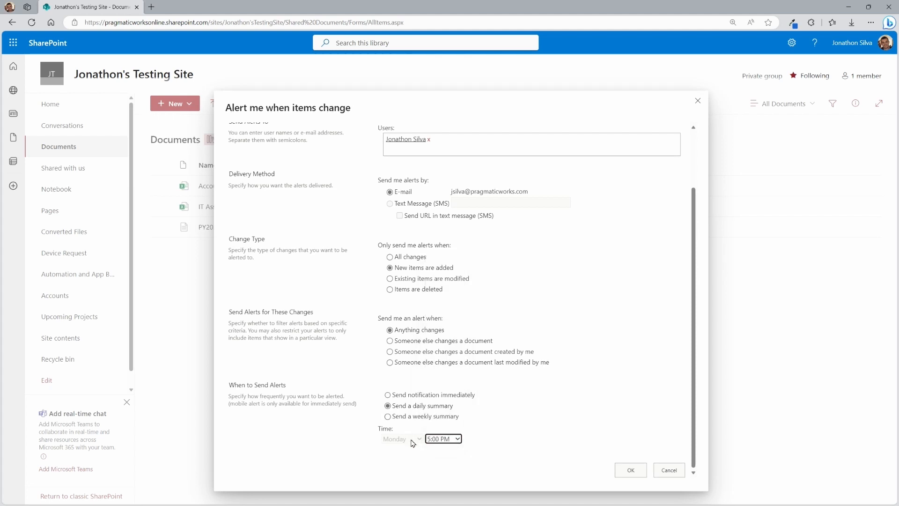
pyautogui.click(401, 439)
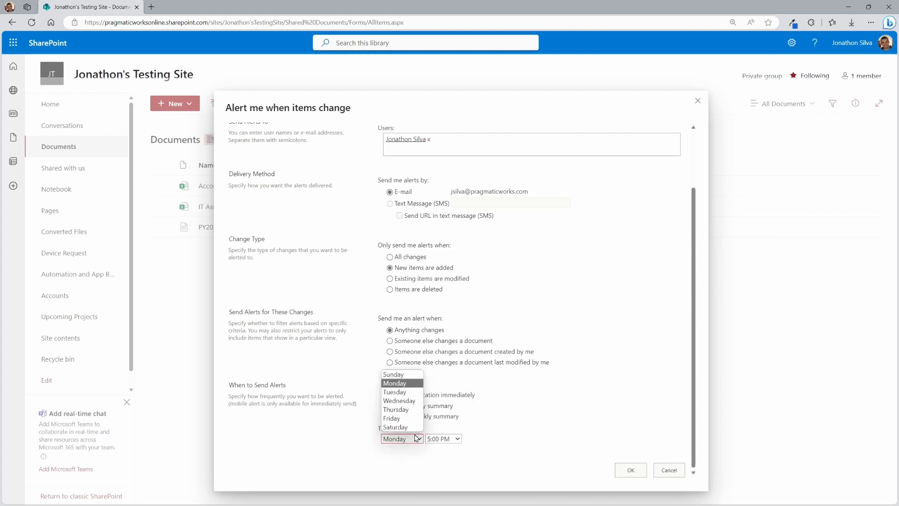
pyautogui.moveTo(395, 409)
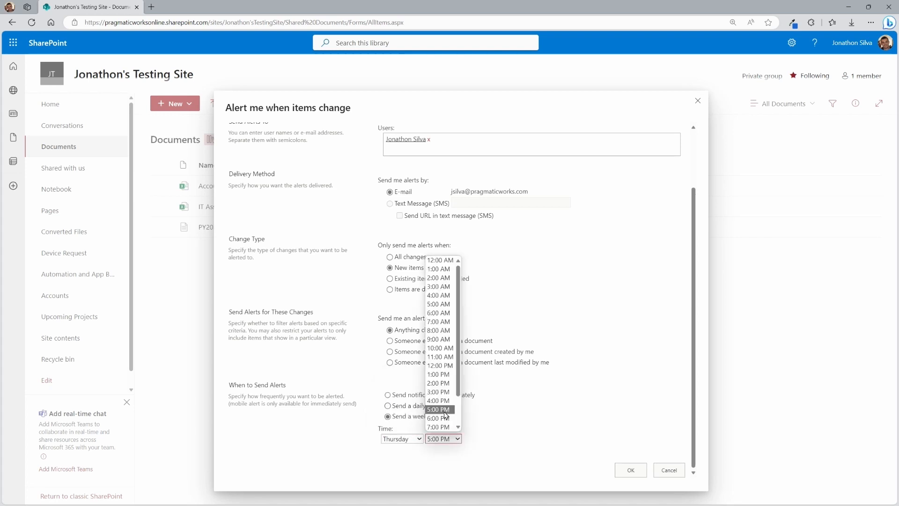
pyautogui.click(437, 400)
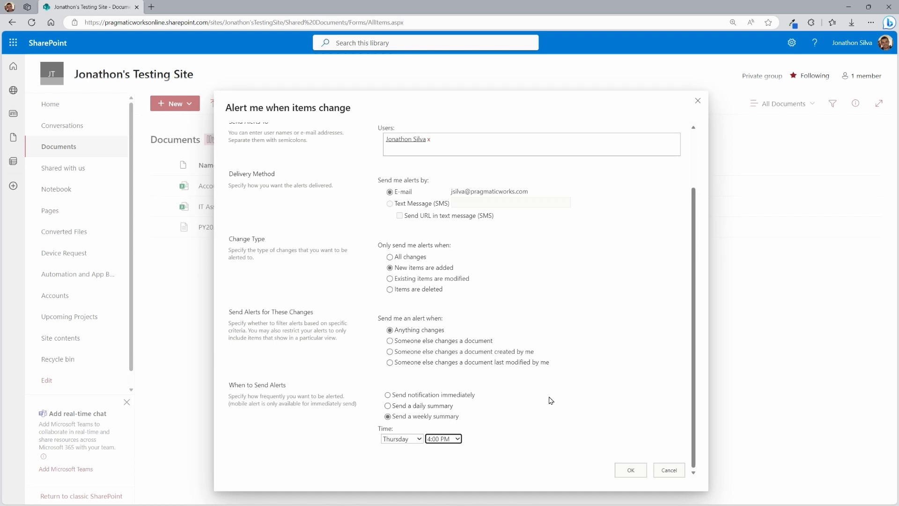
pyautogui.click(388, 394)
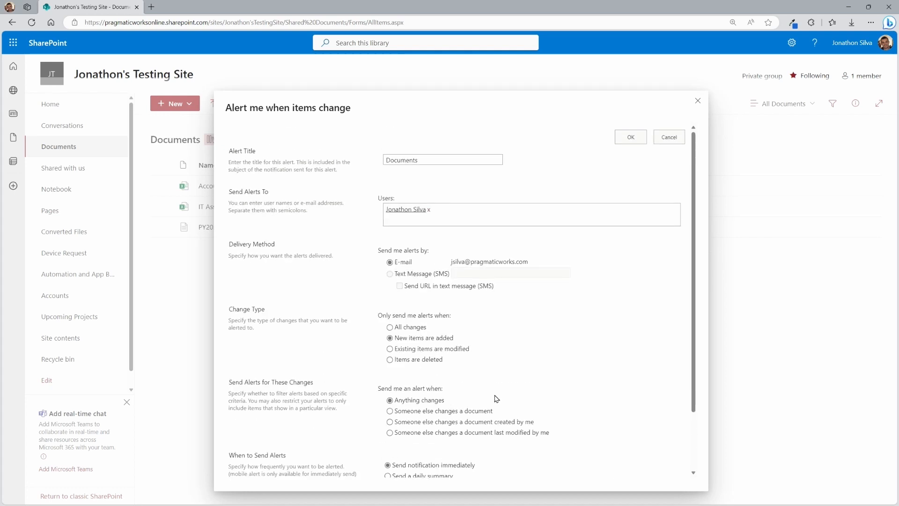
pyautogui.scroll(-3)
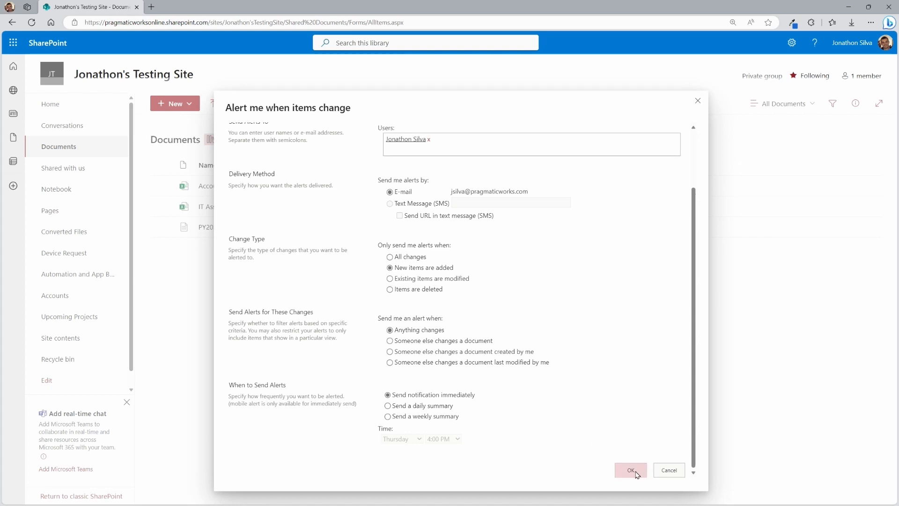
# Save the immediate new-items alert and return to the Documents library
pyautogui.click(630, 469)
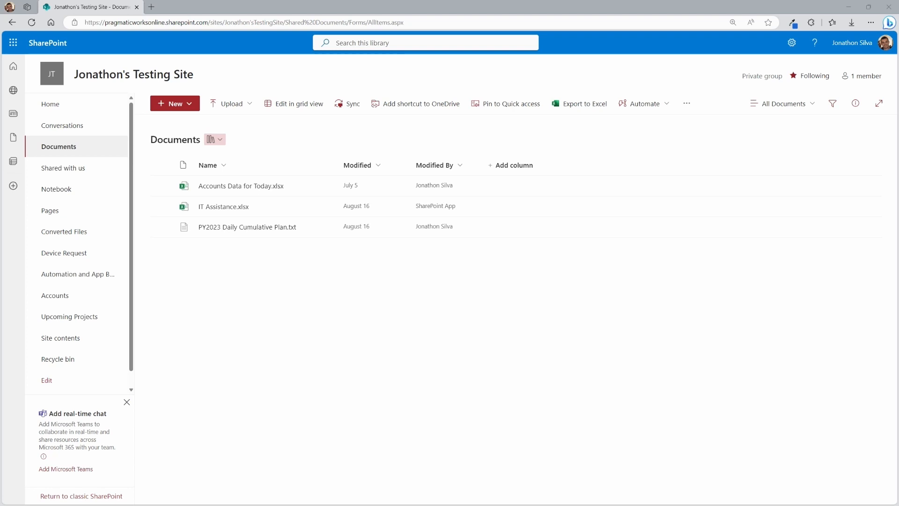
pyautogui.moveTo(376, 279)
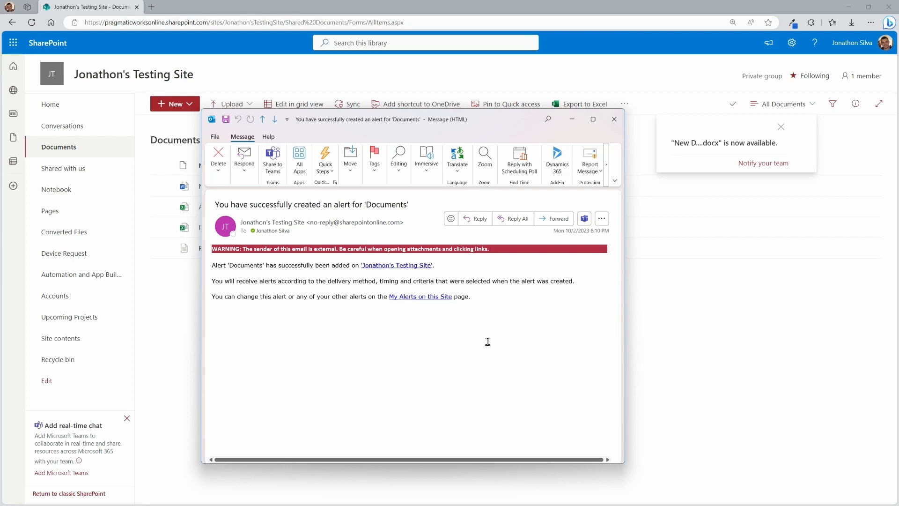
pyautogui.moveTo(406, 279)
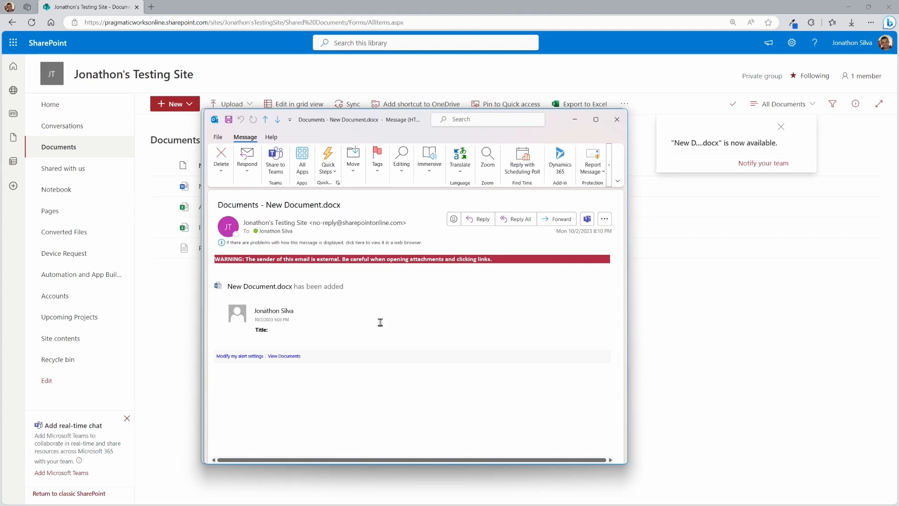
pyautogui.moveTo(352, 369)
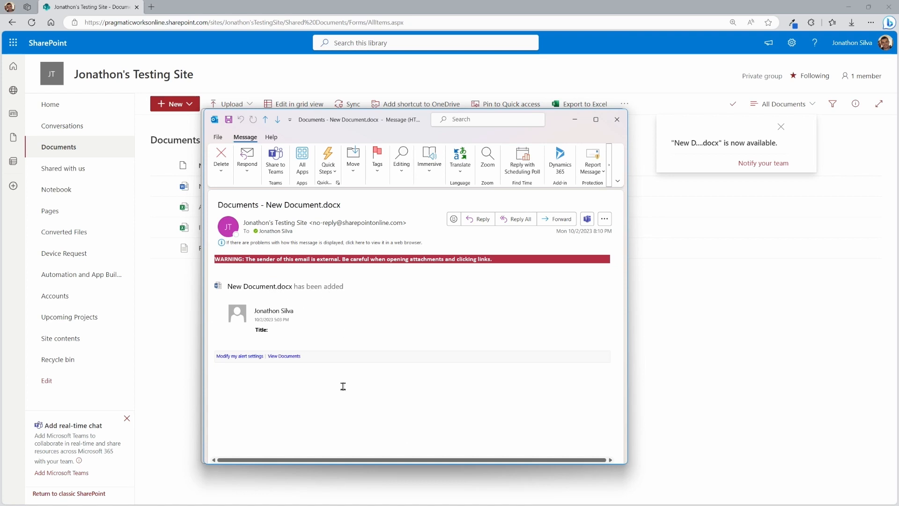
pyautogui.moveTo(353, 395)
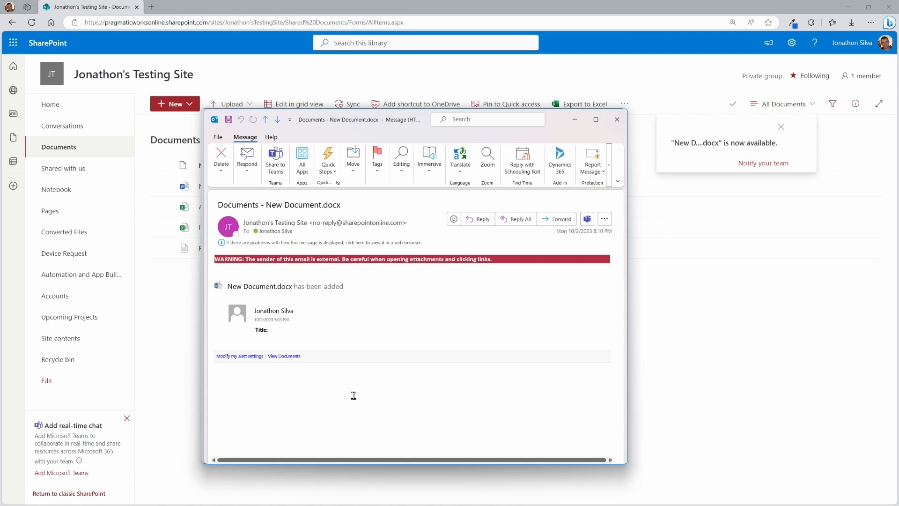
pyautogui.moveTo(562, 125)
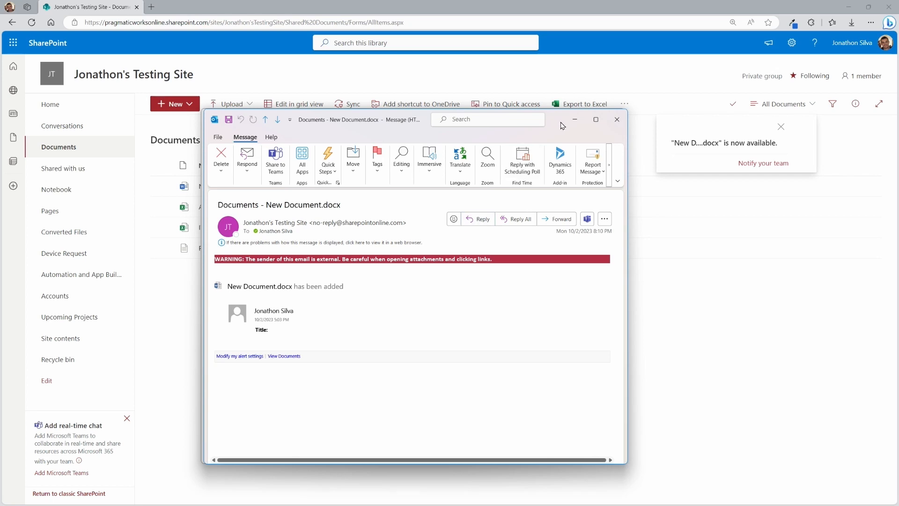
pyautogui.moveTo(575, 120)
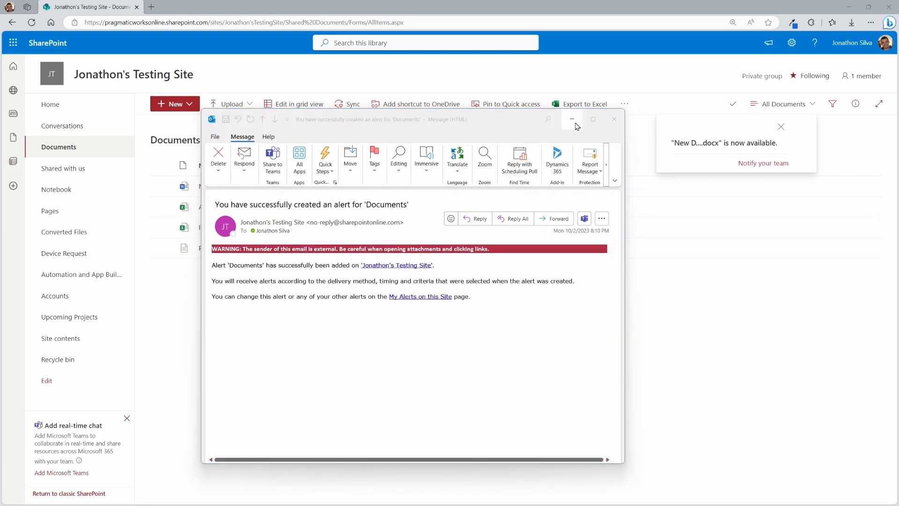
pyautogui.moveTo(571, 119)
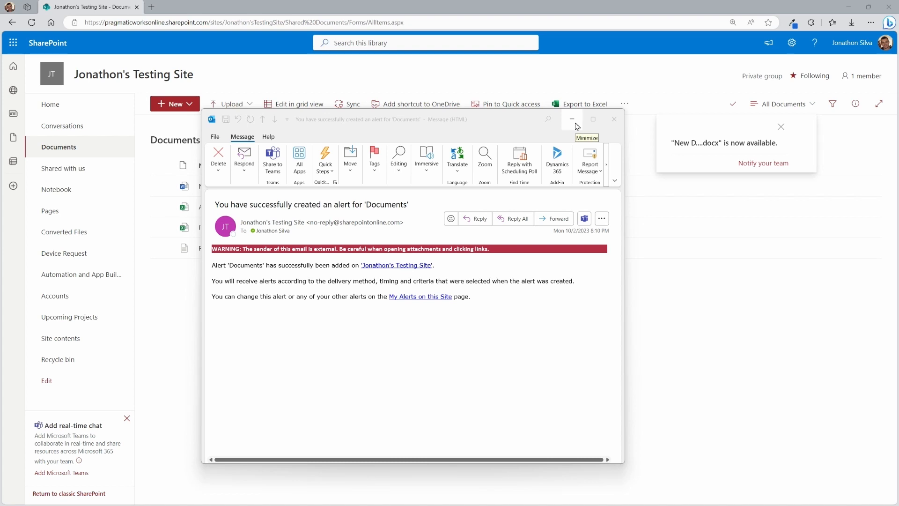